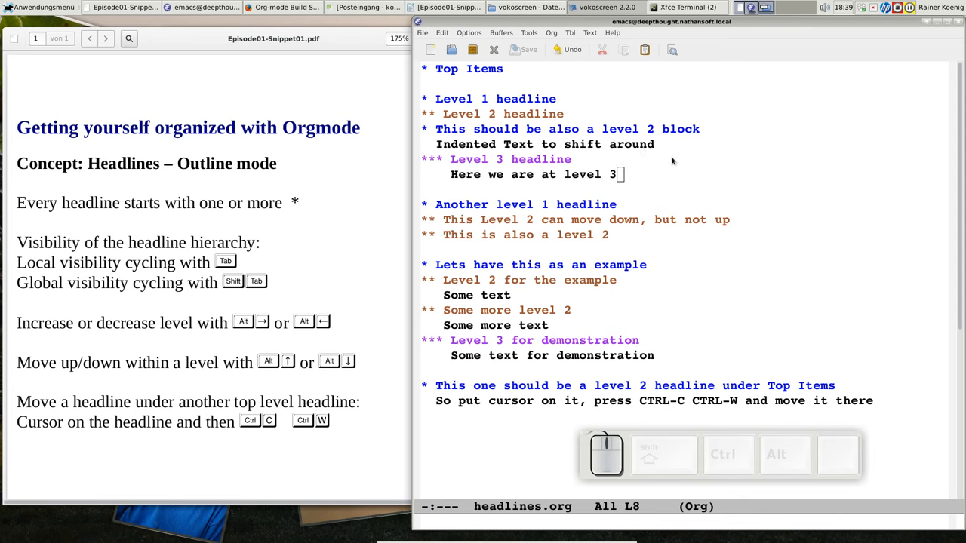
pyautogui.moveTo(747, 169)
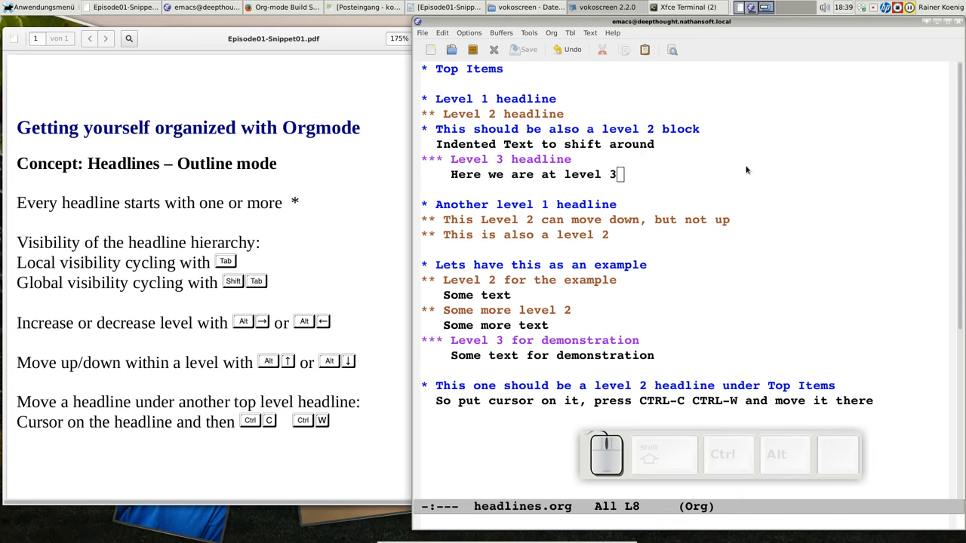
pyautogui.moveTo(696, 123)
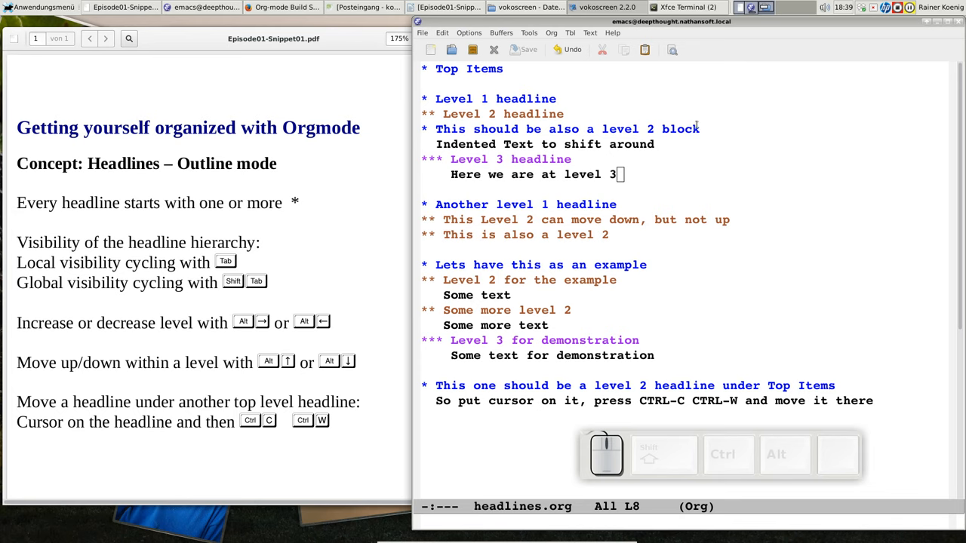
pyautogui.moveTo(646, 210)
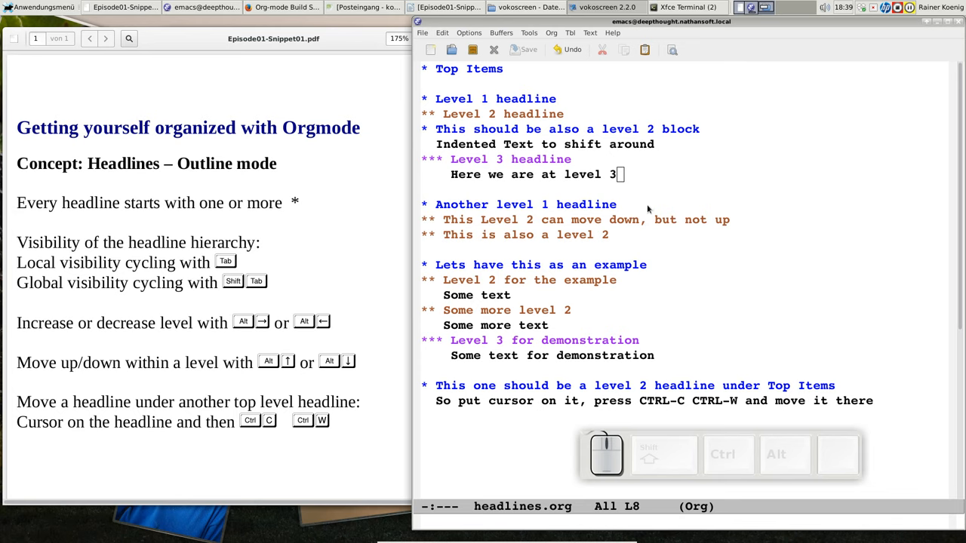
pyautogui.moveTo(713, 145)
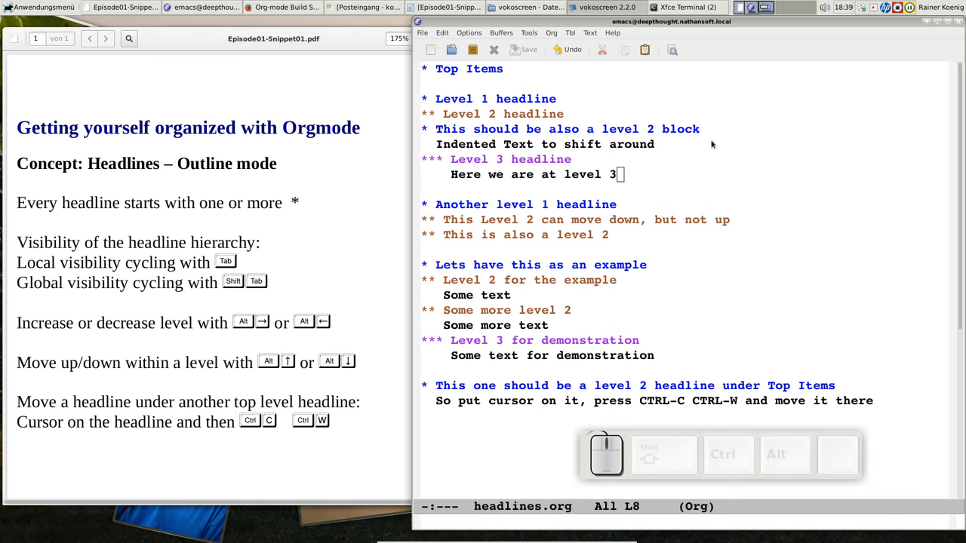
pyautogui.moveTo(798, 181)
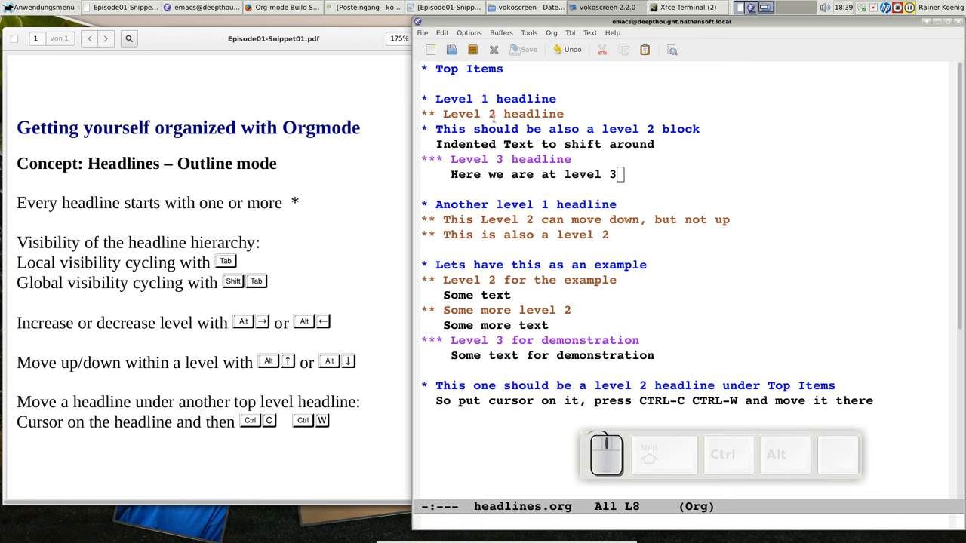
pyautogui.moveTo(625, 163)
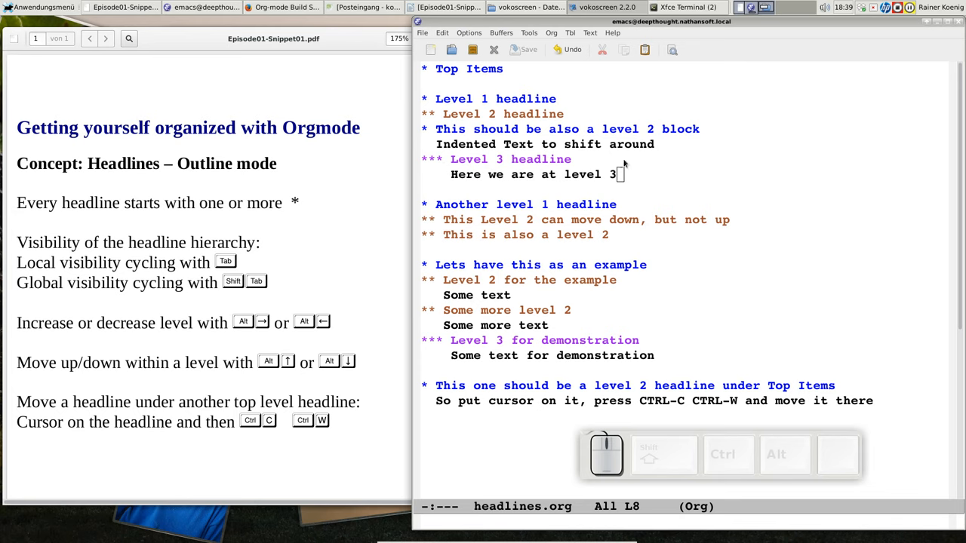
pyautogui.moveTo(576, 172)
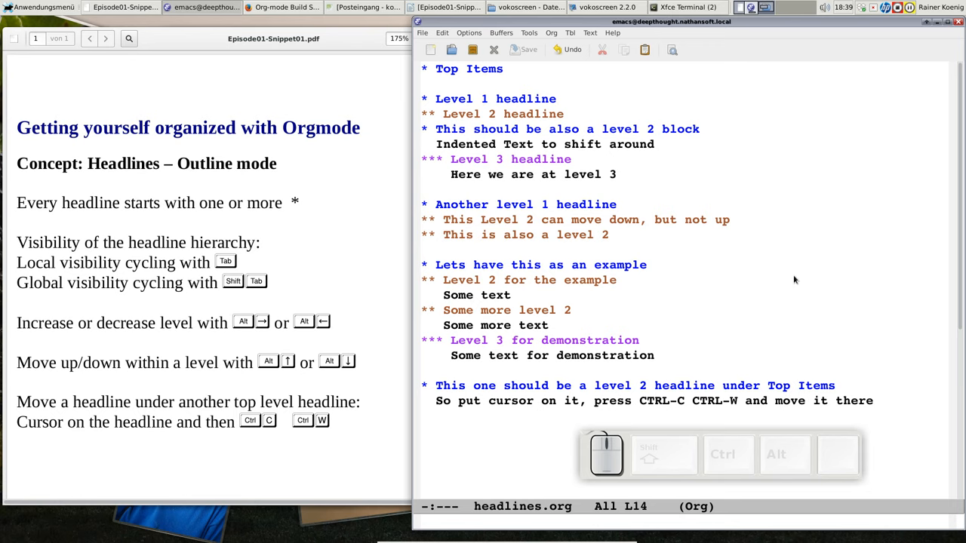
pyautogui.moveTo(803, 483)
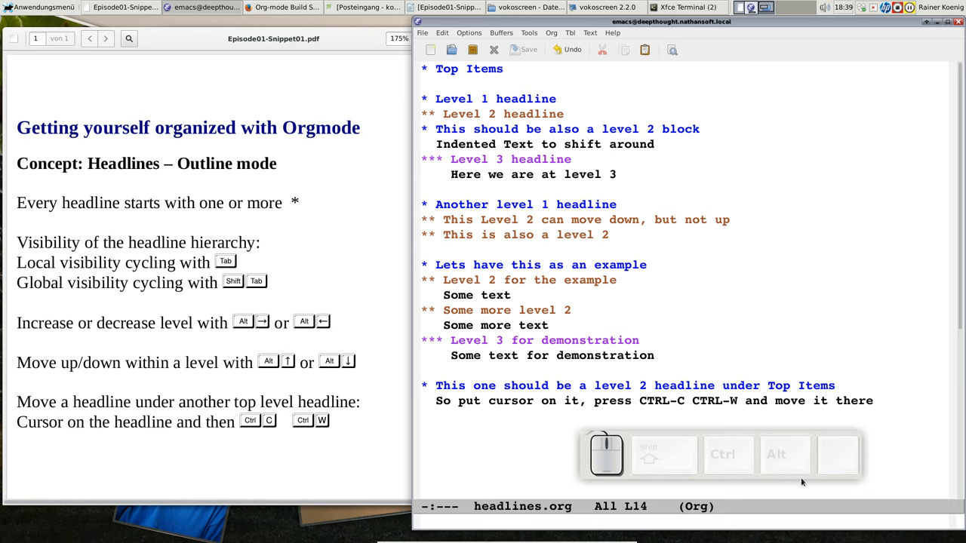
# Step: Cycle folding: collapse and expand the example subtree, then the whole outline
pyautogui.press('Tab')
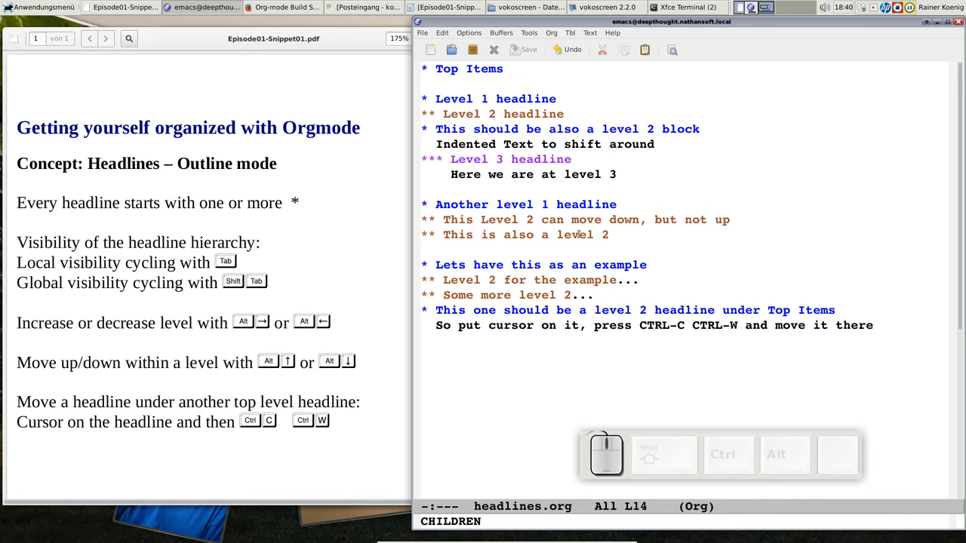
pyautogui.press('Tab')
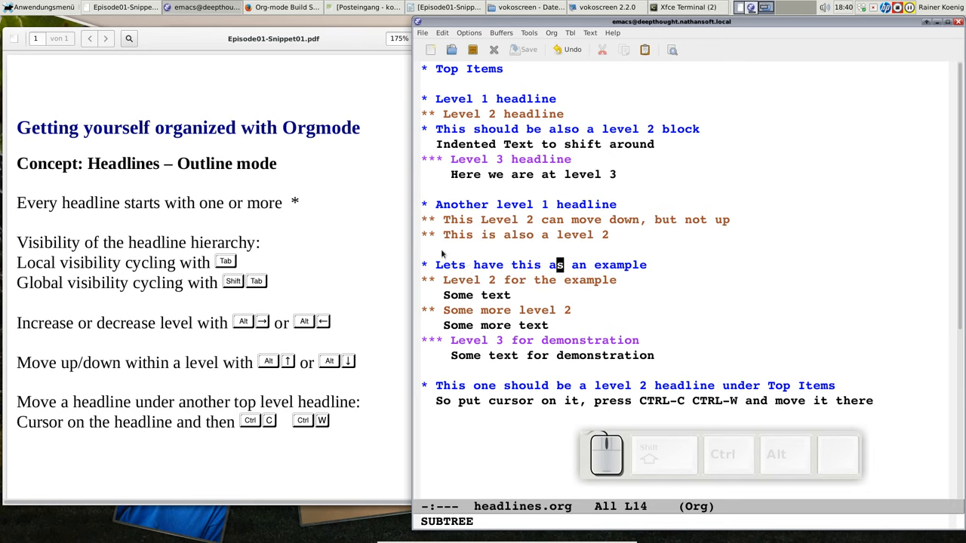
pyautogui.moveTo(526, 296)
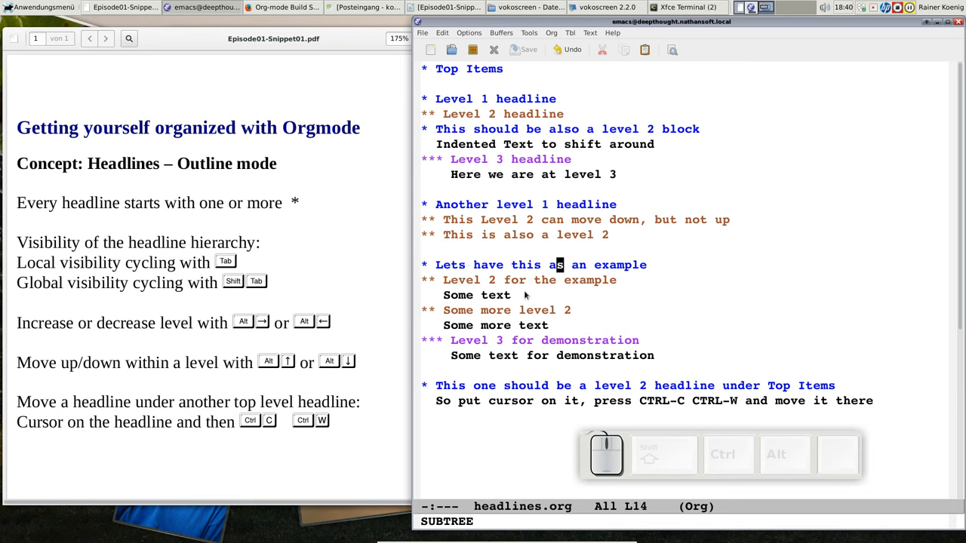
pyautogui.press('shift')
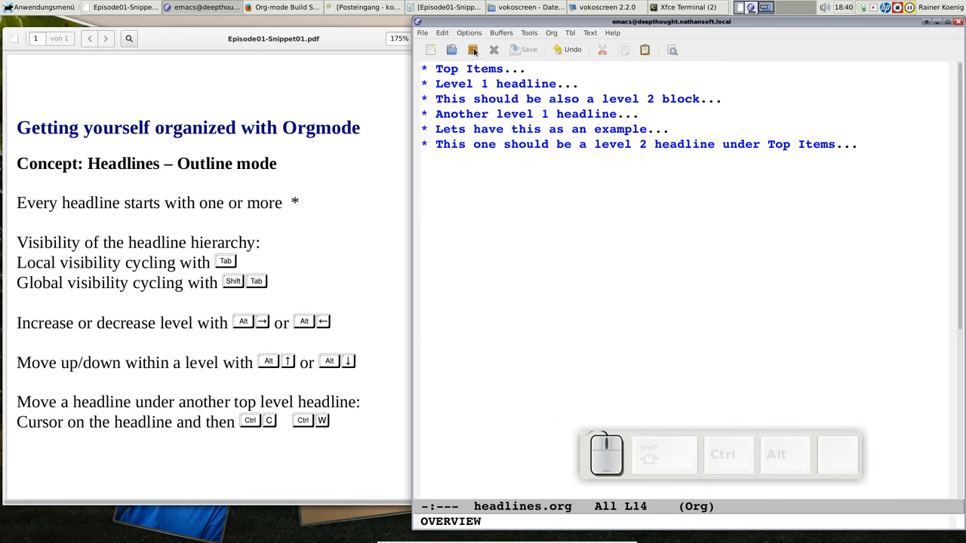
pyautogui.press('shift+Tab')
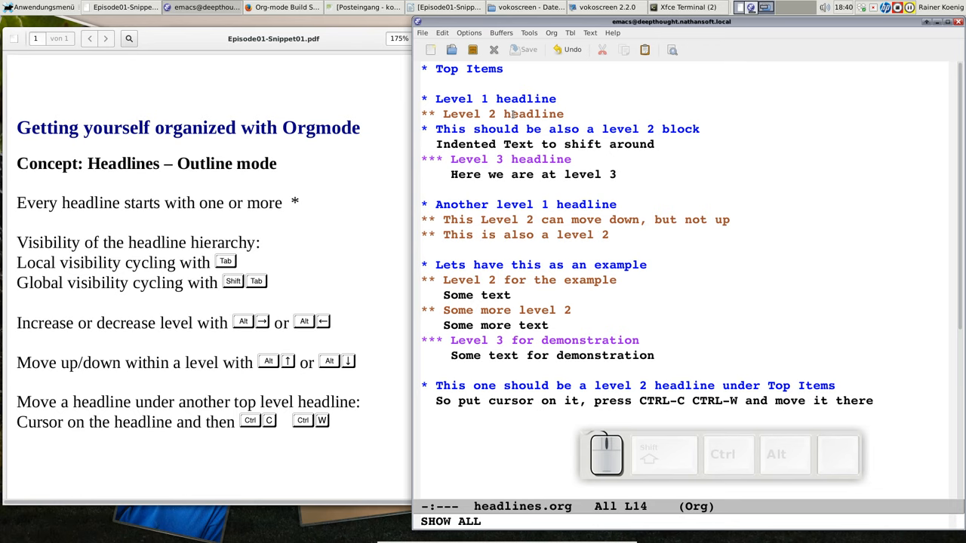
# Step: Demote 'This should be also a level 2 block' to a level-2 headline
pyautogui.click(536, 129)
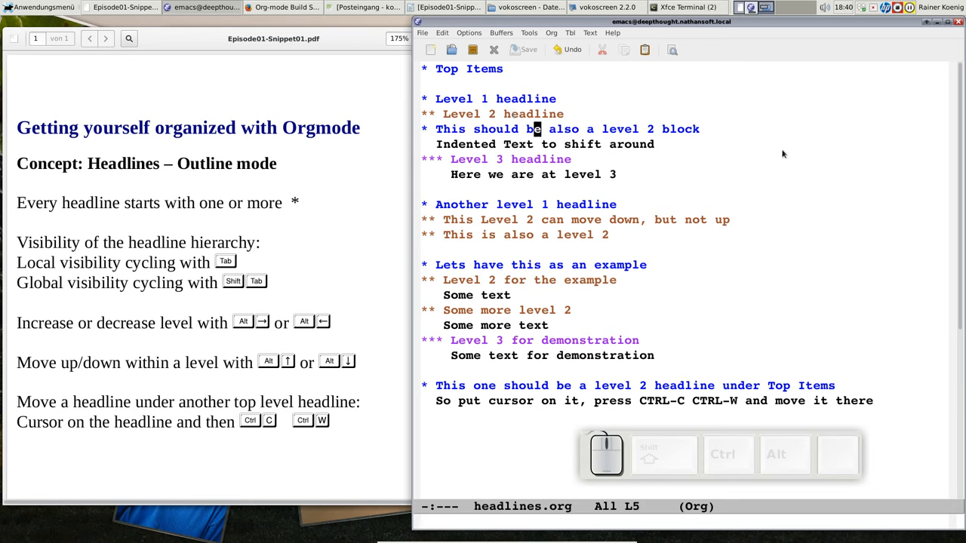
pyautogui.moveTo(794, 148)
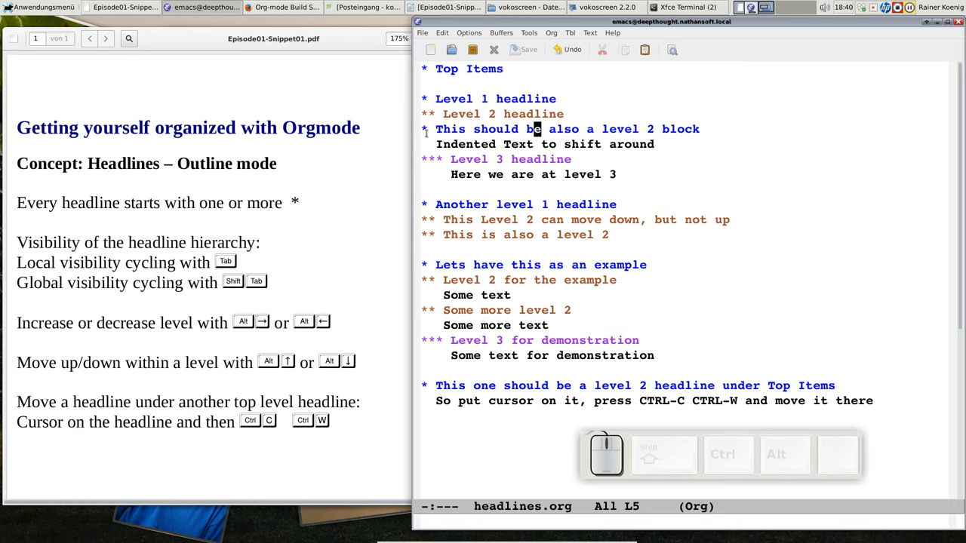
pyautogui.press('shift')
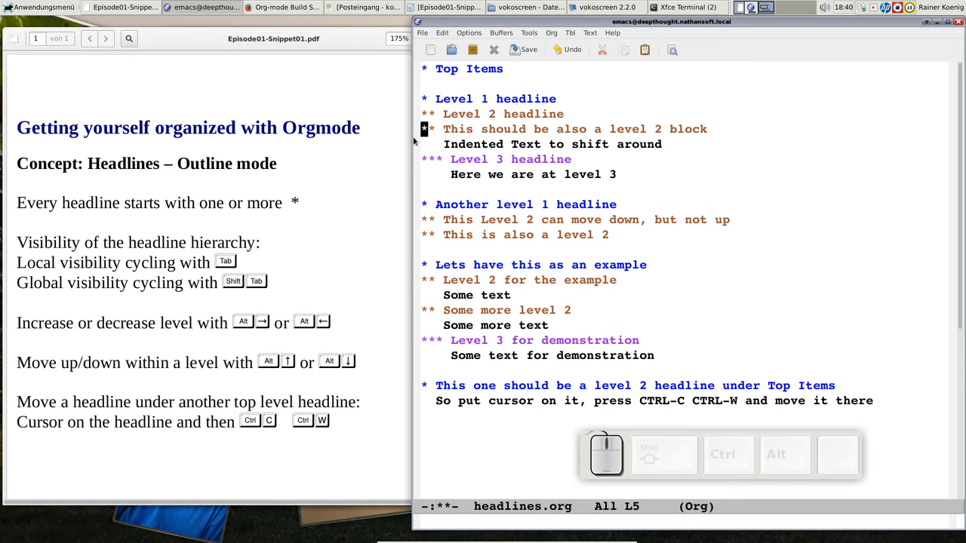
pyautogui.moveTo(510, 260)
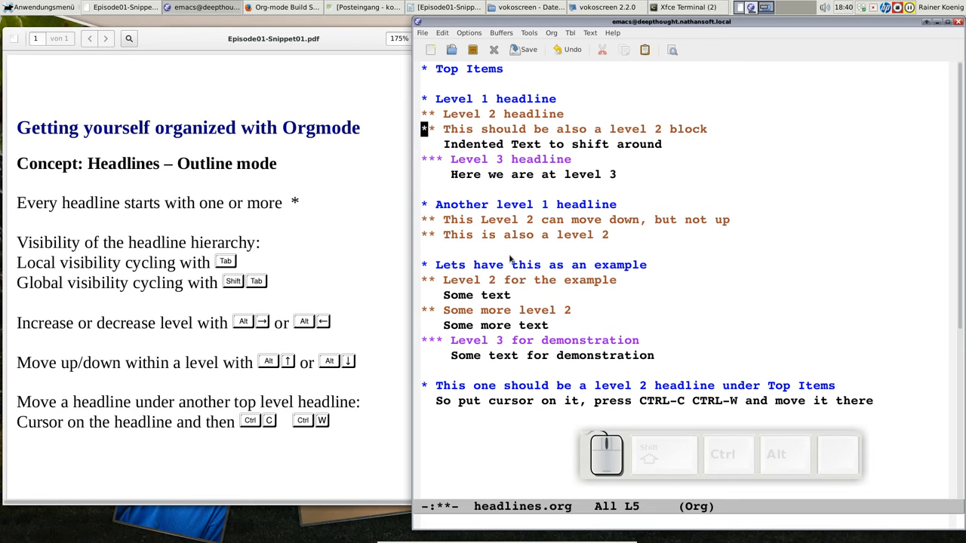
pyautogui.press('alt')
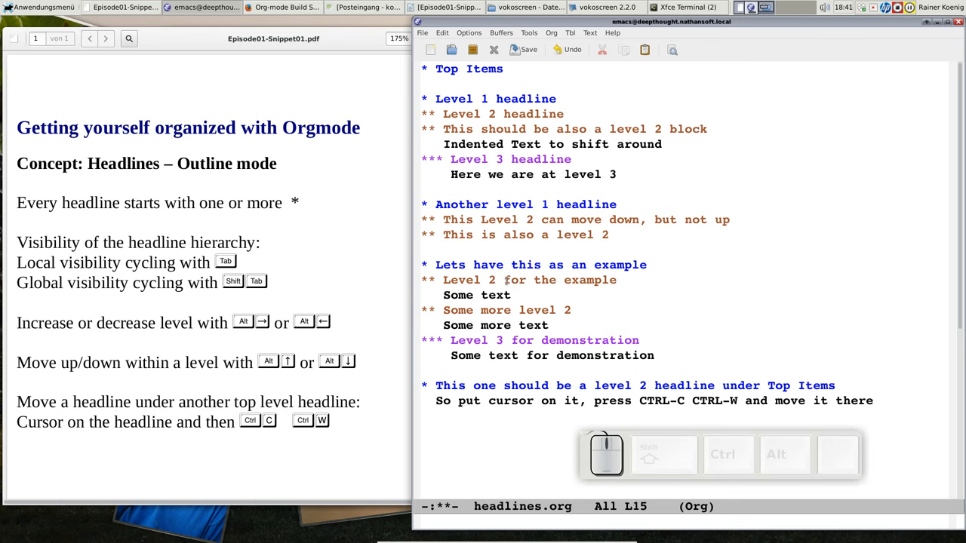
pyautogui.click(536, 221)
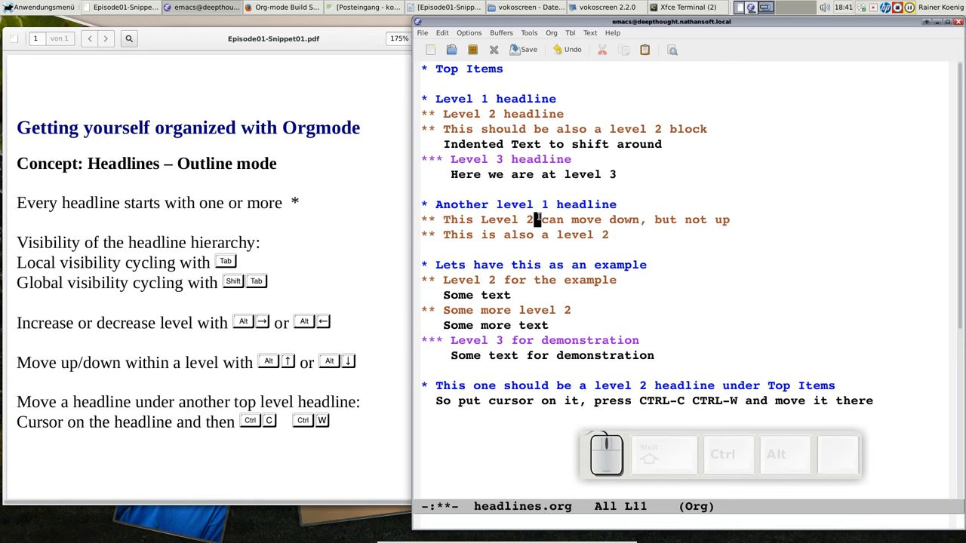
pyautogui.press('alt')
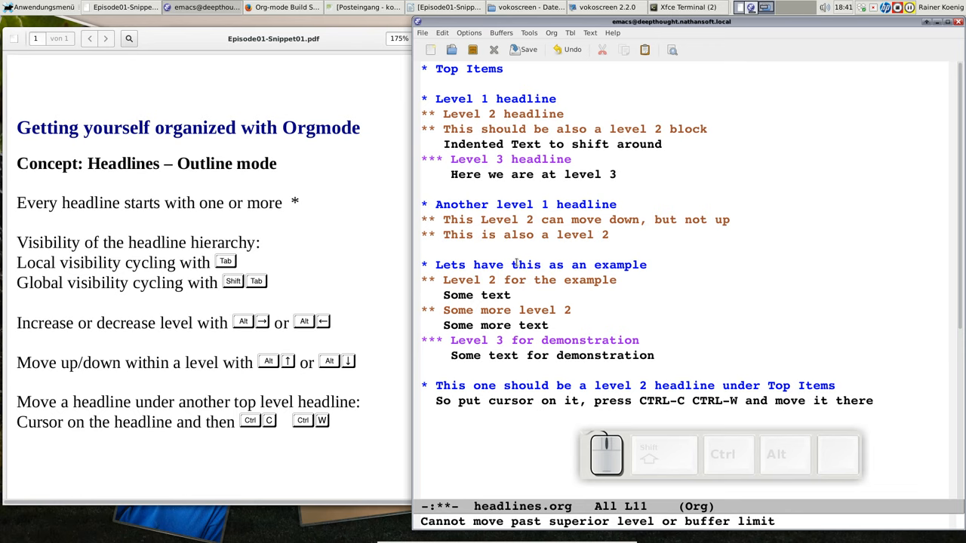
pyautogui.click(628, 272)
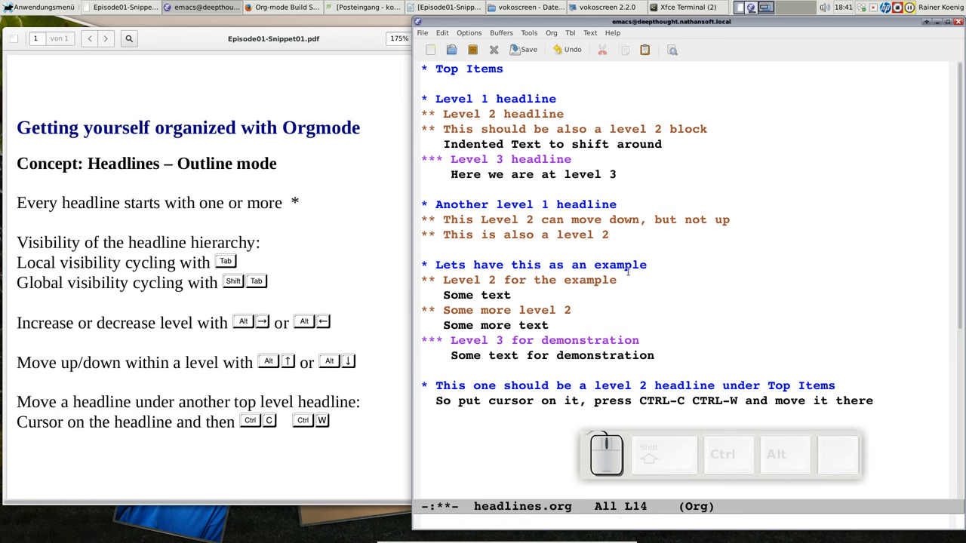
pyautogui.press('Alt')
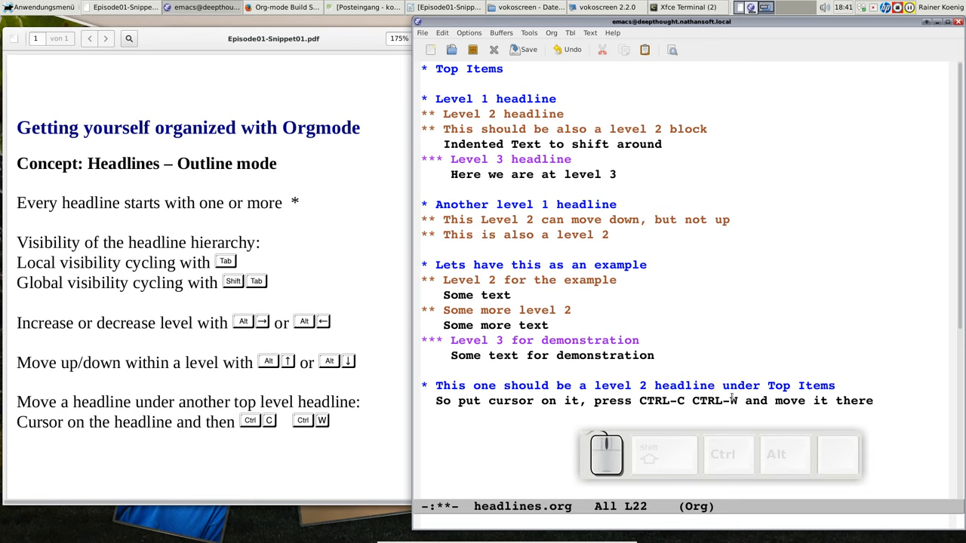
pyautogui.moveTo(734, 243)
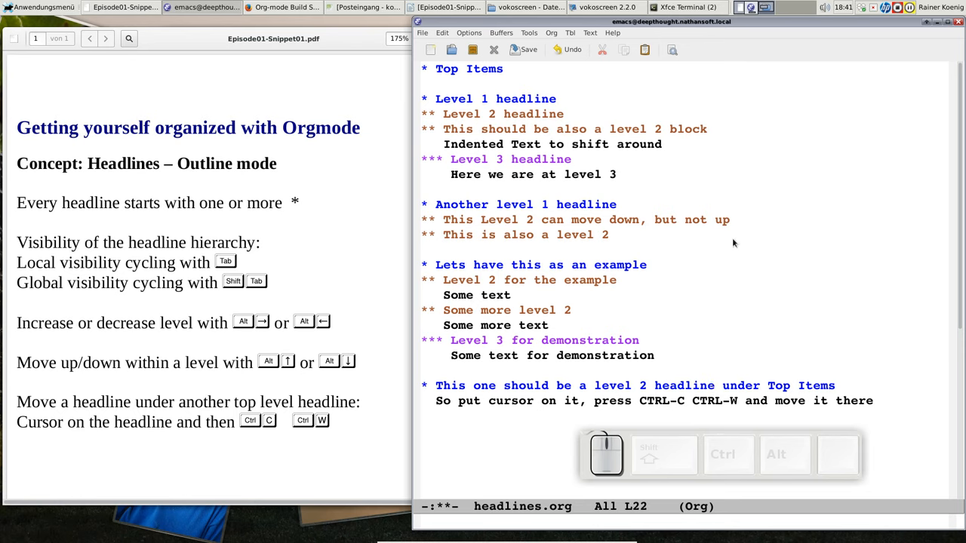
# Step: Refile the last headline under 'Top Items' via C-c C-w, entering 'To' at the prompt
pyautogui.press('ctrl+c')
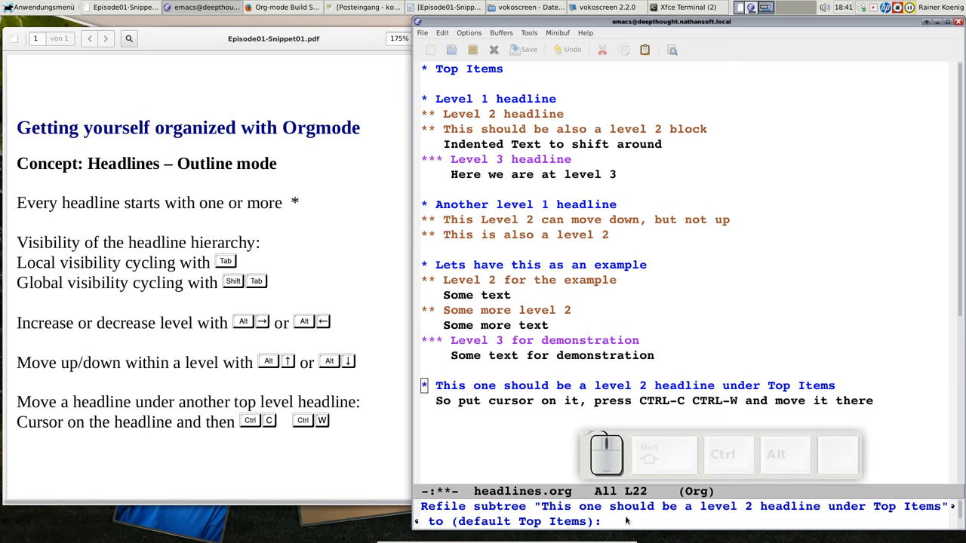
pyautogui.write('Top Items')
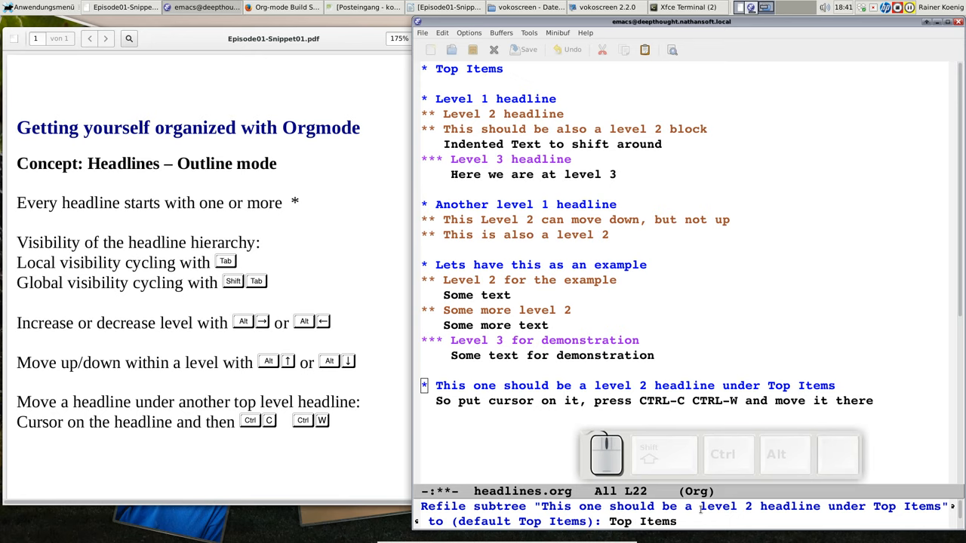
pyautogui.press('Return')
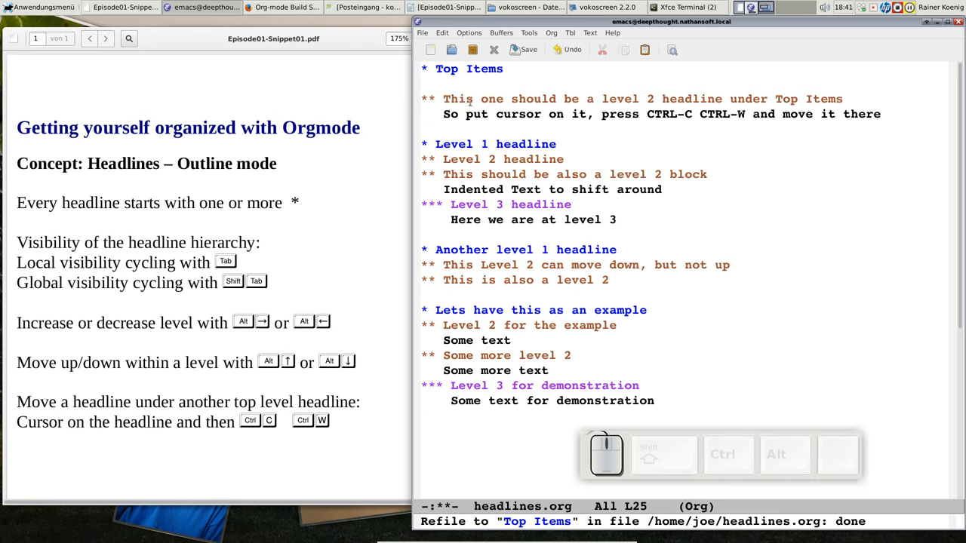
pyautogui.moveTo(450, 417)
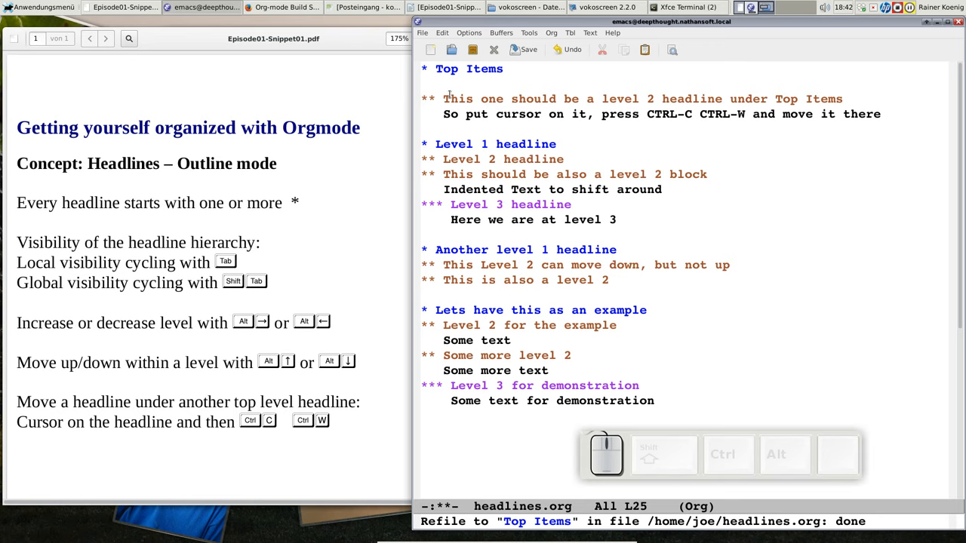
pyautogui.moveTo(542, 94)
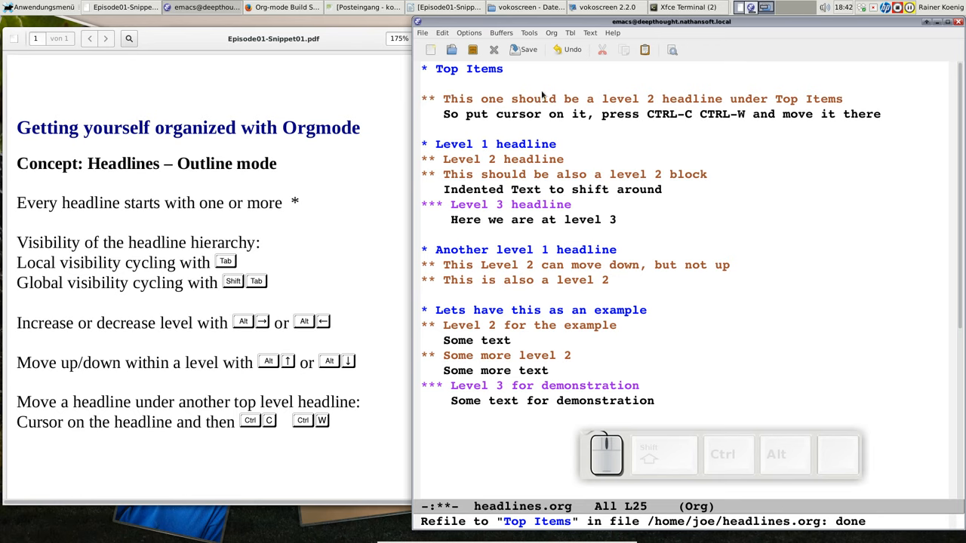
pyautogui.moveTo(513, 76)
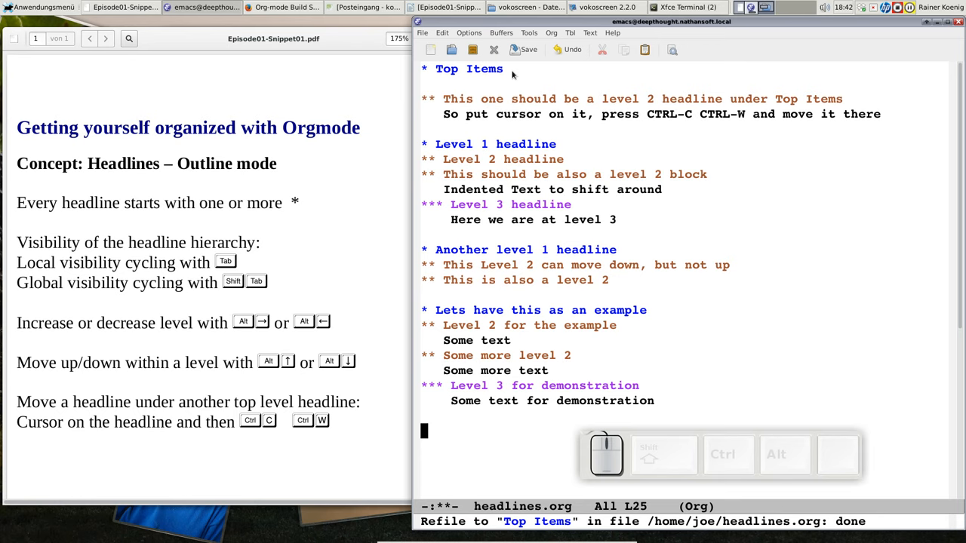
pyautogui.moveTo(710, 131)
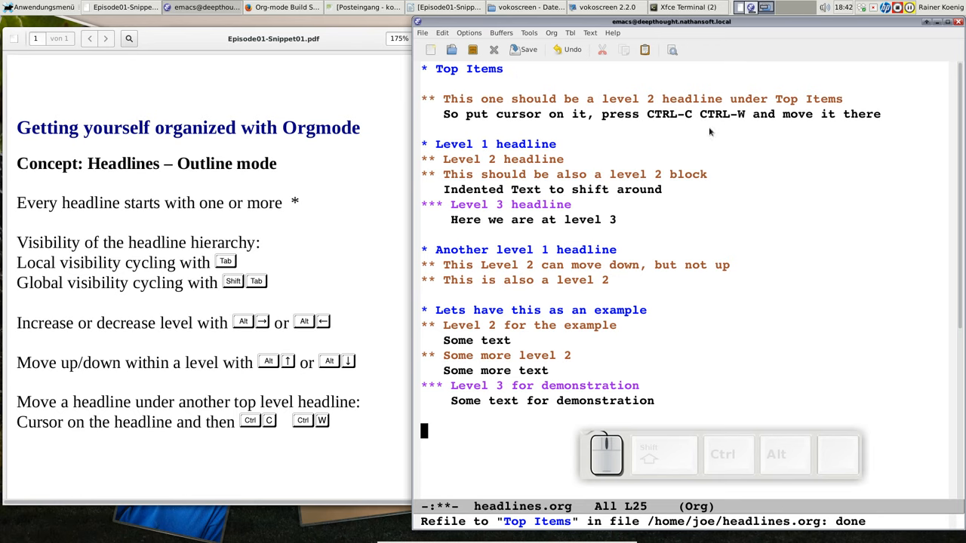